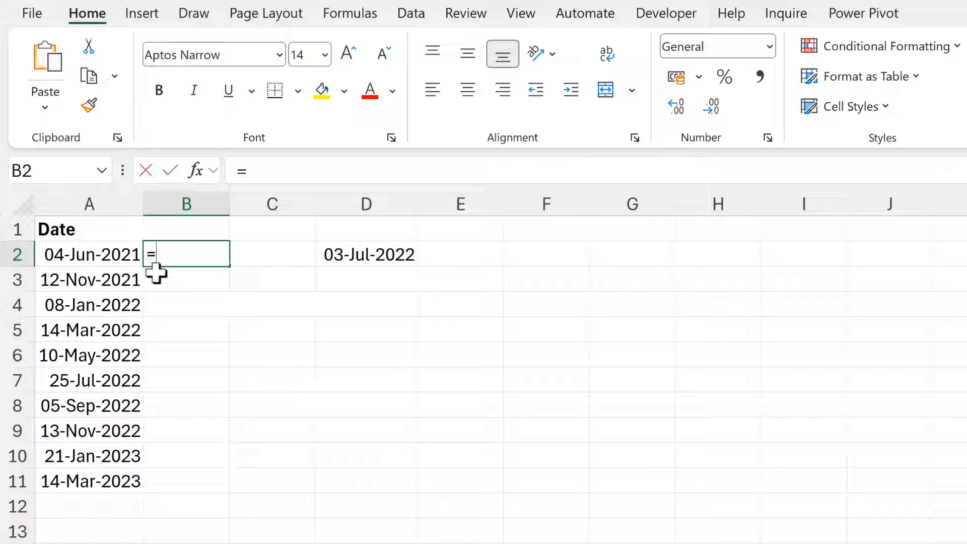
# Enter =A2-D2 in B2 giving -394, then reopen B2 to extend it to A2:A11-D2
pyautogui.click(88, 253)
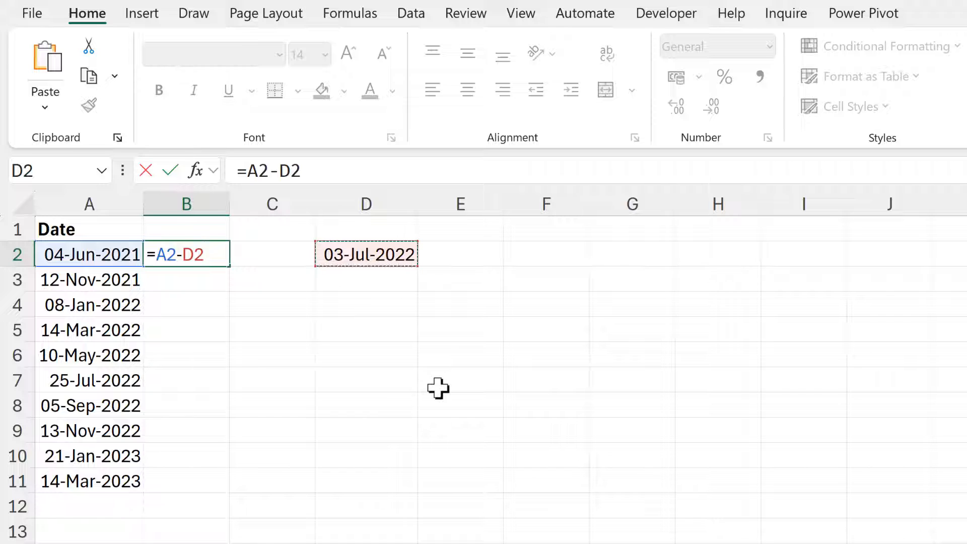
pyautogui.press('Enter')
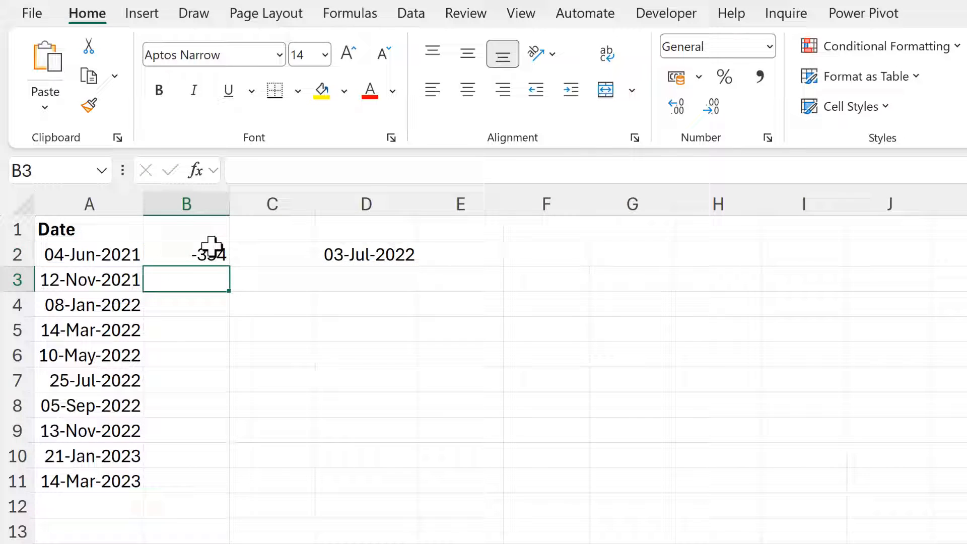
pyautogui.click(186, 254)
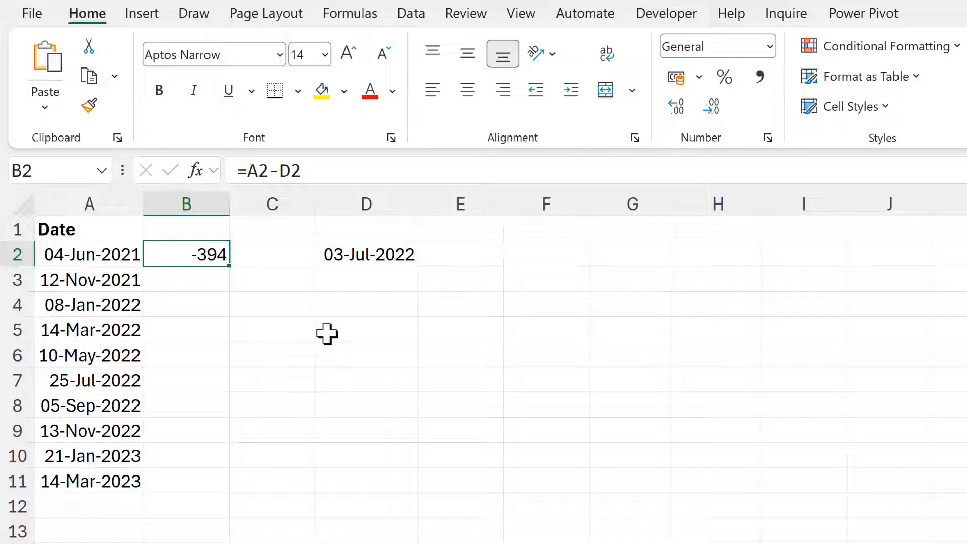
pyautogui.press('F2')
pyautogui.write(':A11')
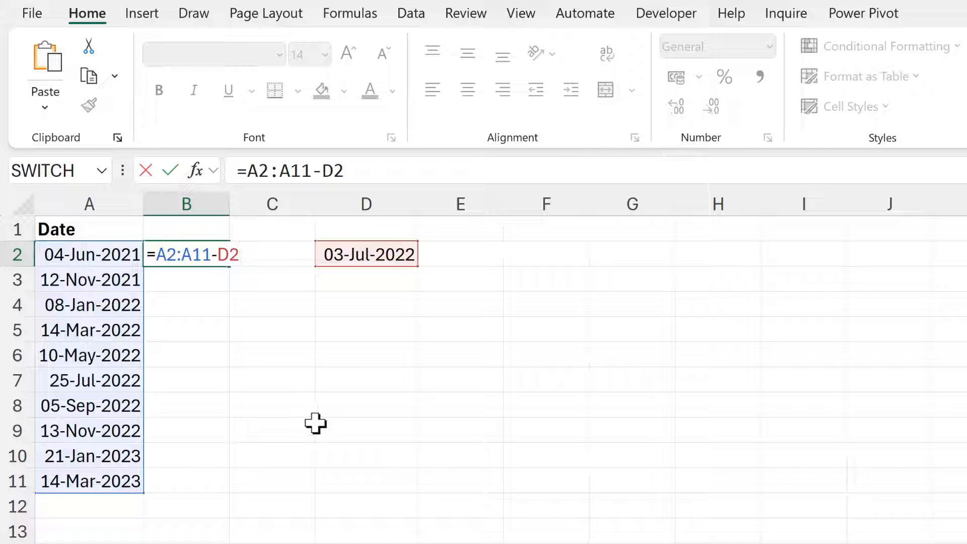
# Commit =A2:A11-D2 so B2:B11 spills the day differences, -394 through 254
pyautogui.press('Enter')
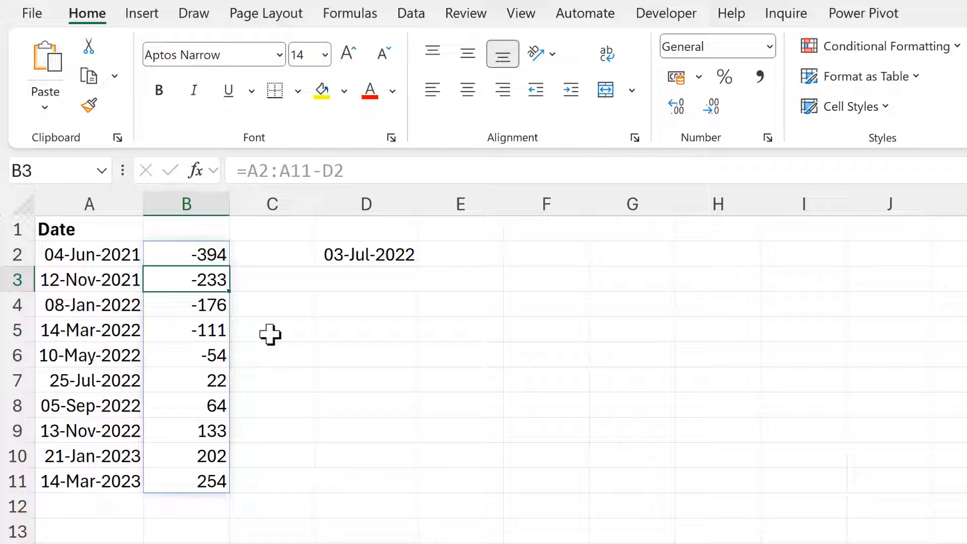
pyautogui.moveTo(290, 373)
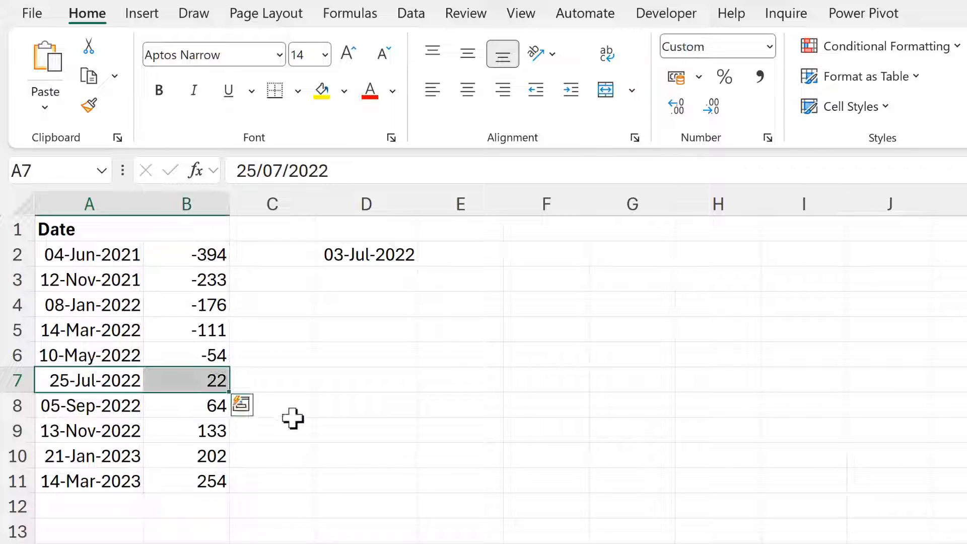
pyautogui.moveTo(292, 380)
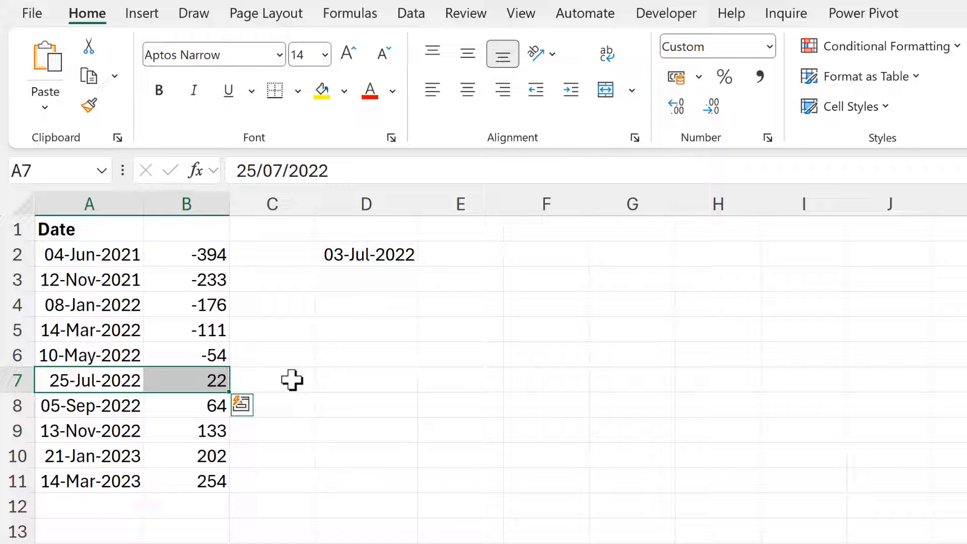
pyautogui.click(272, 380)
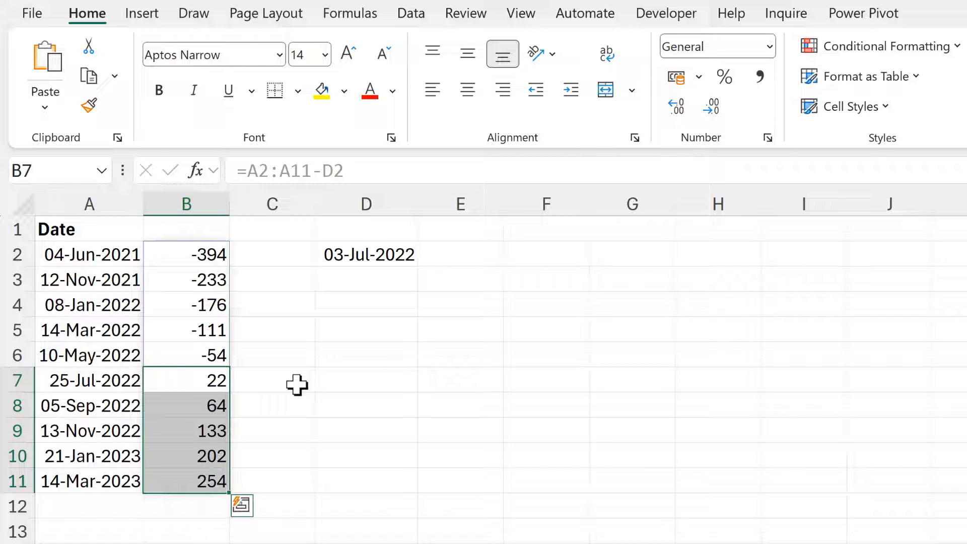
pyautogui.moveTo(185, 280)
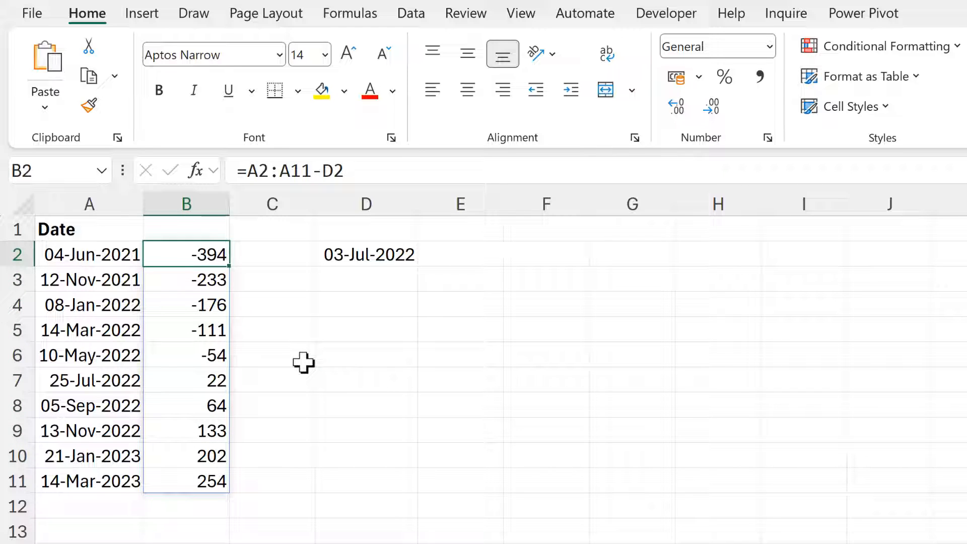
# Wrap B2's formula as =ABS(A2:A11-D2) so the distances read 394 down to 254
pyautogui.press('F2')
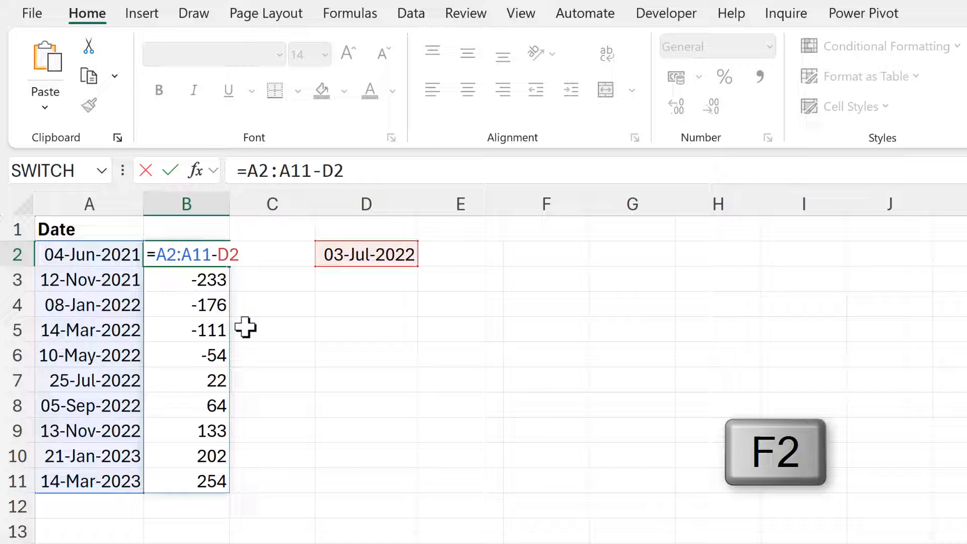
pyautogui.write('abs')
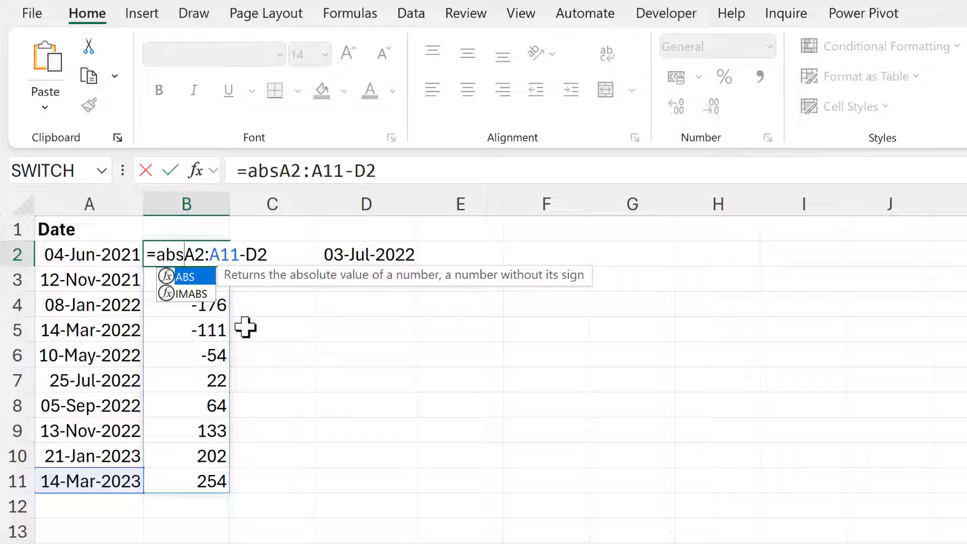
pyautogui.write('(')
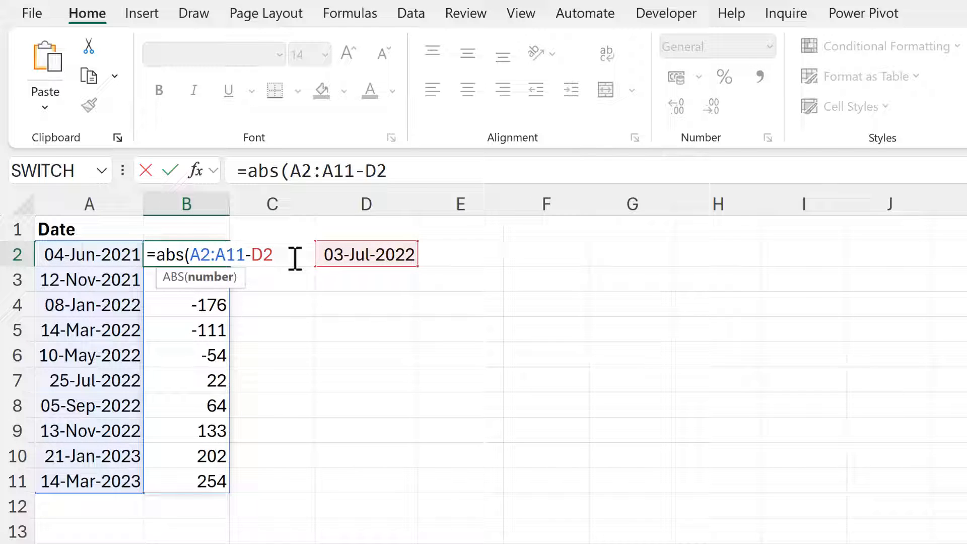
pyautogui.write(')')
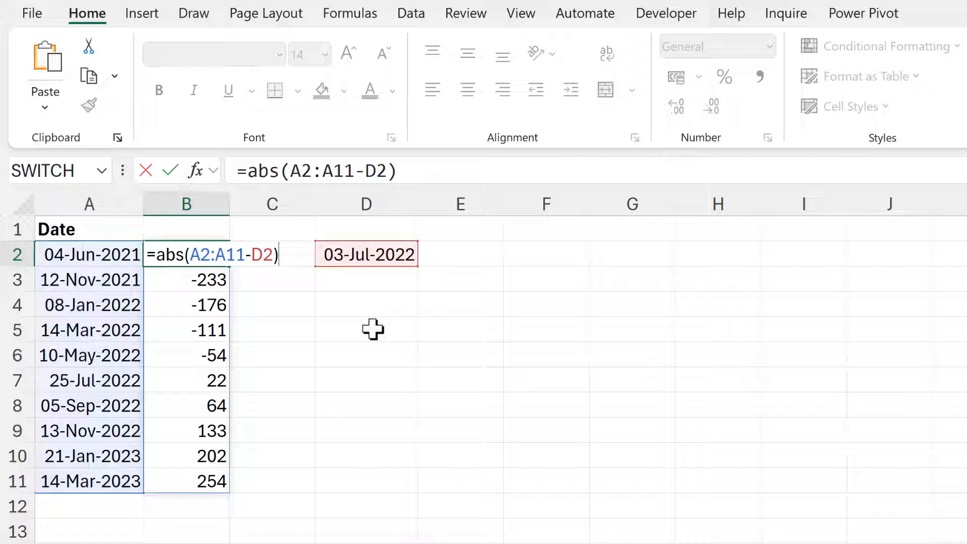
pyautogui.press('Enter')
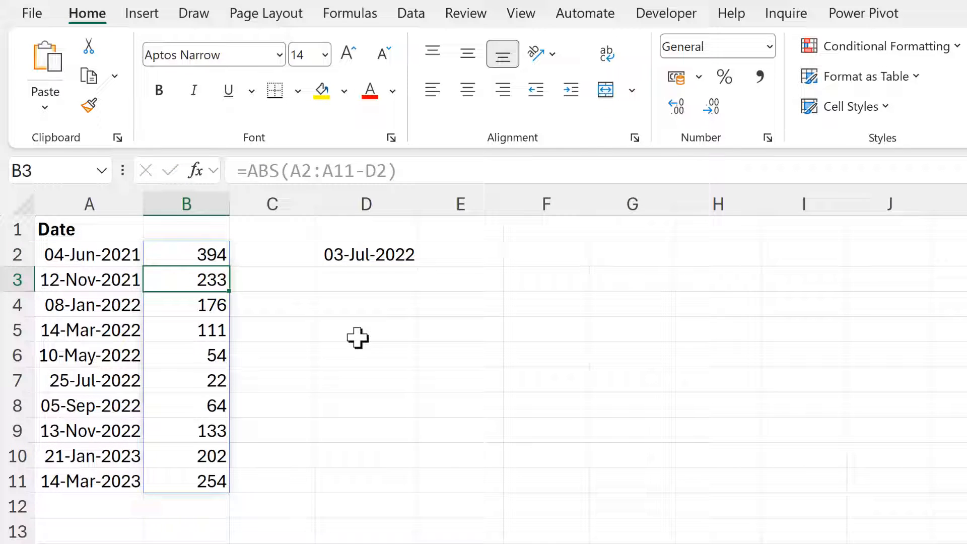
pyautogui.moveTo(284, 347)
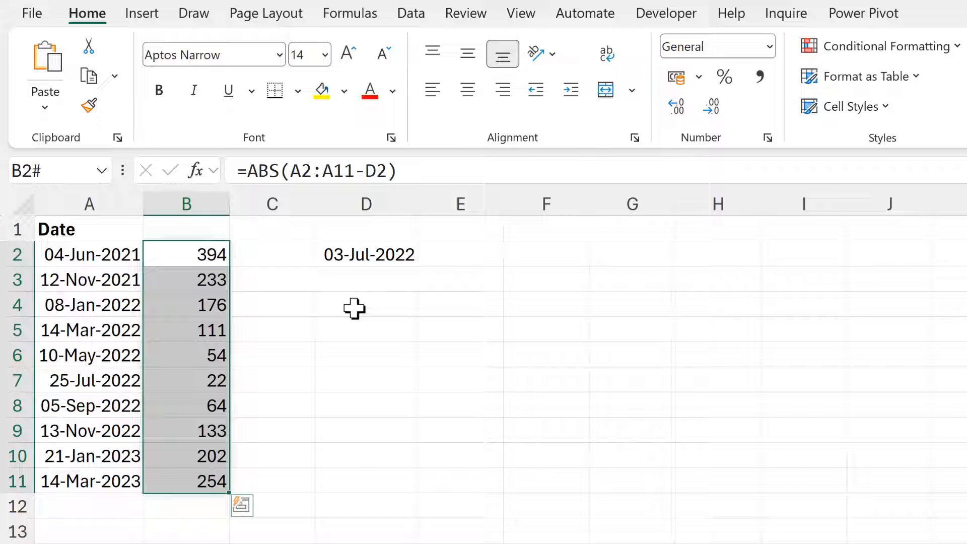
# Enter =MIN(B2#) in D4, returning the smallest distance 22
pyautogui.write('=m')
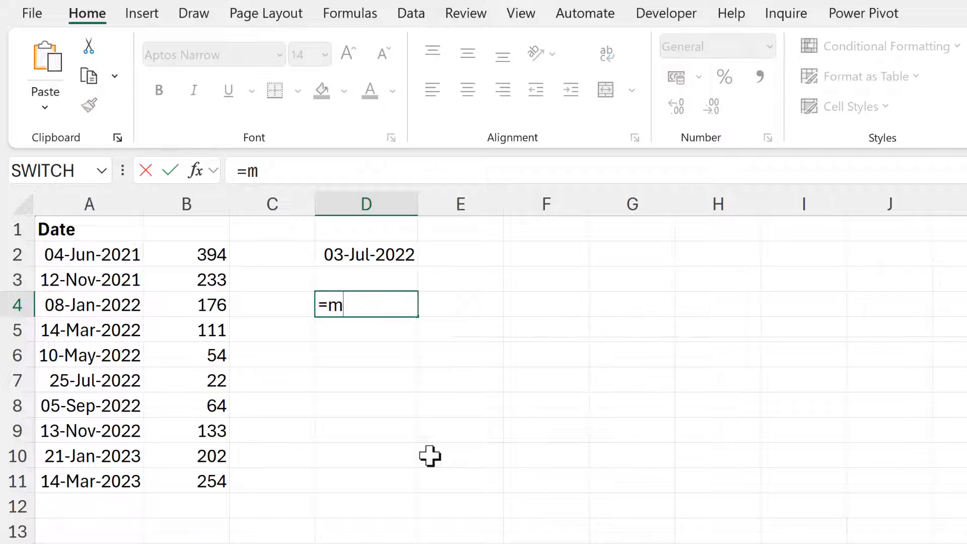
pyautogui.write('IN(B2#')
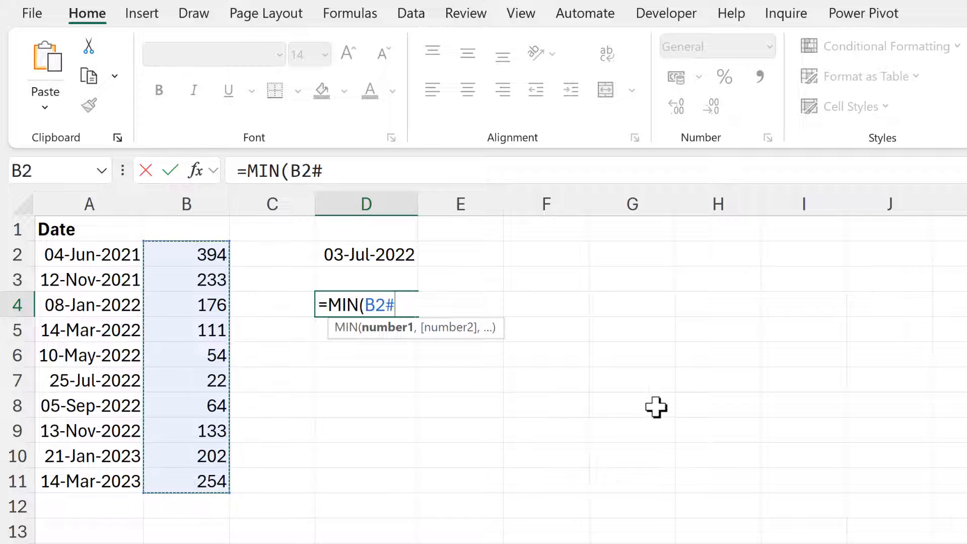
pyautogui.press('Enter')
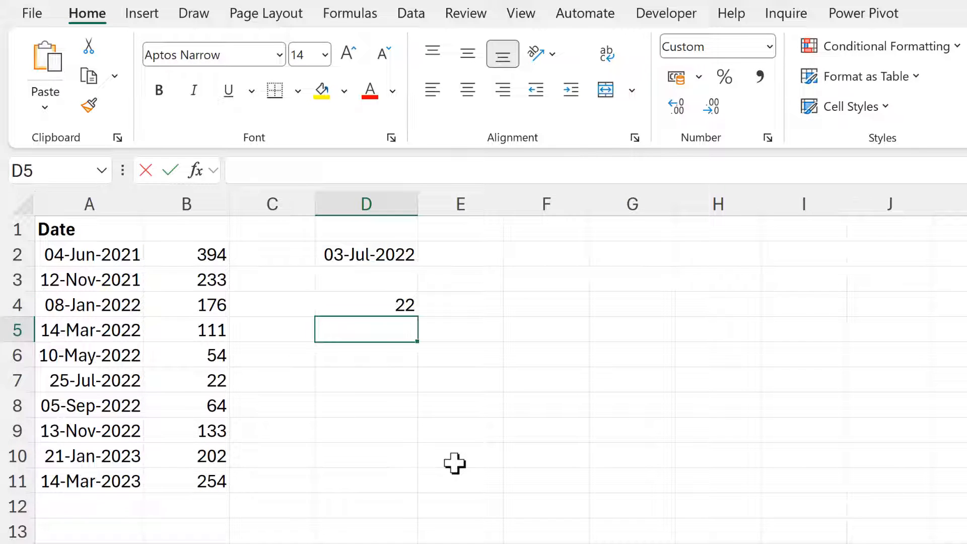
# Enter =FILTER(A2:A11,B2#=D4) in D5, returning the closest date 25-Jul-2022
pyautogui.write('=FILTER(')
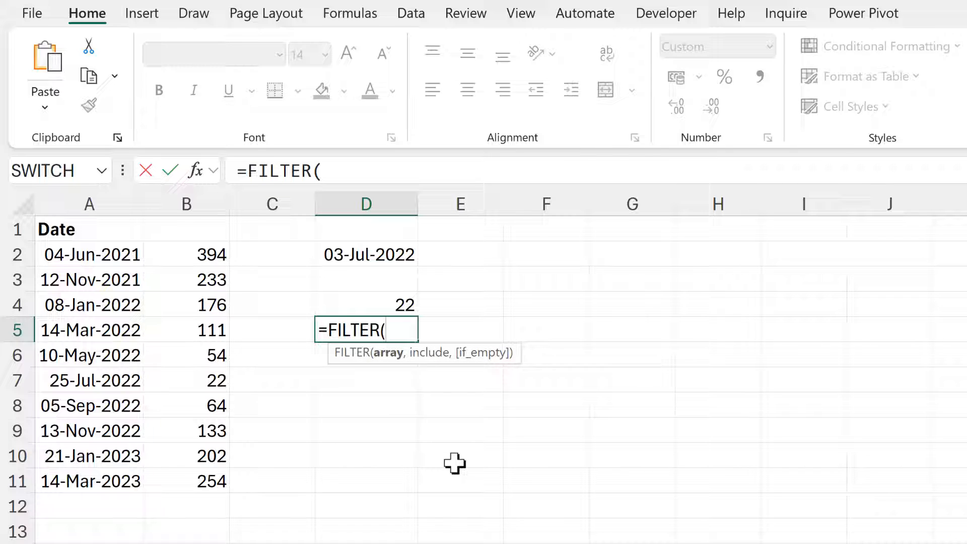
pyautogui.moveTo(403, 392)
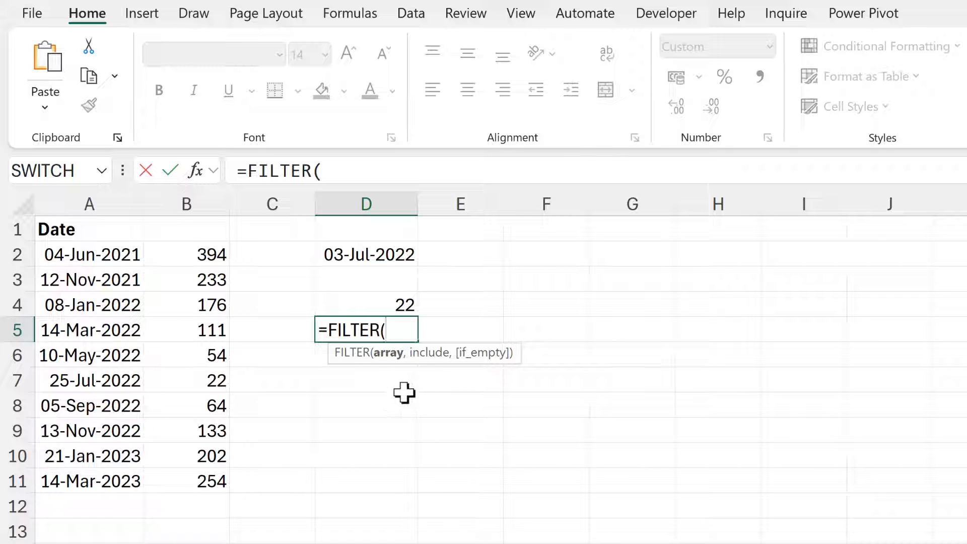
pyautogui.moveTo(90, 253); pyautogui.dragTo(89, 405)
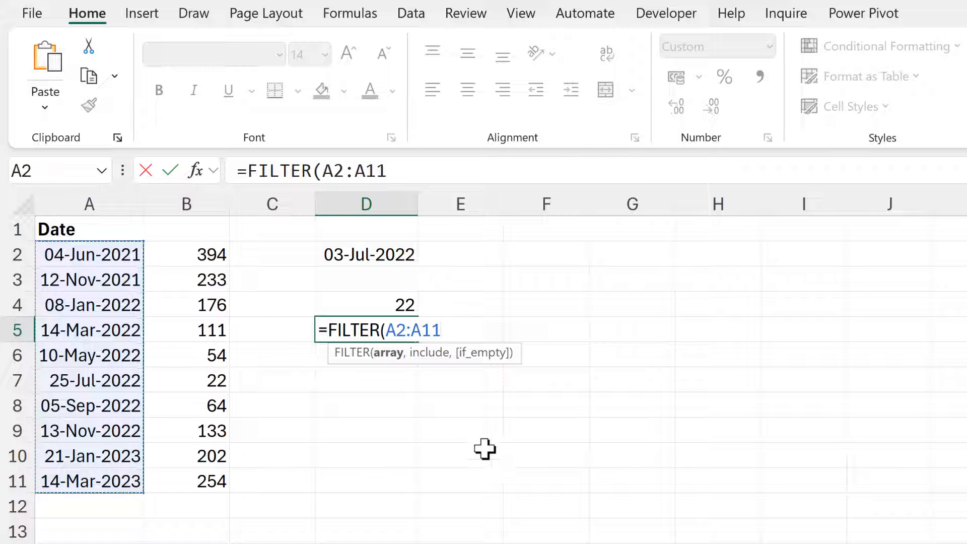
pyautogui.write(',B2#')
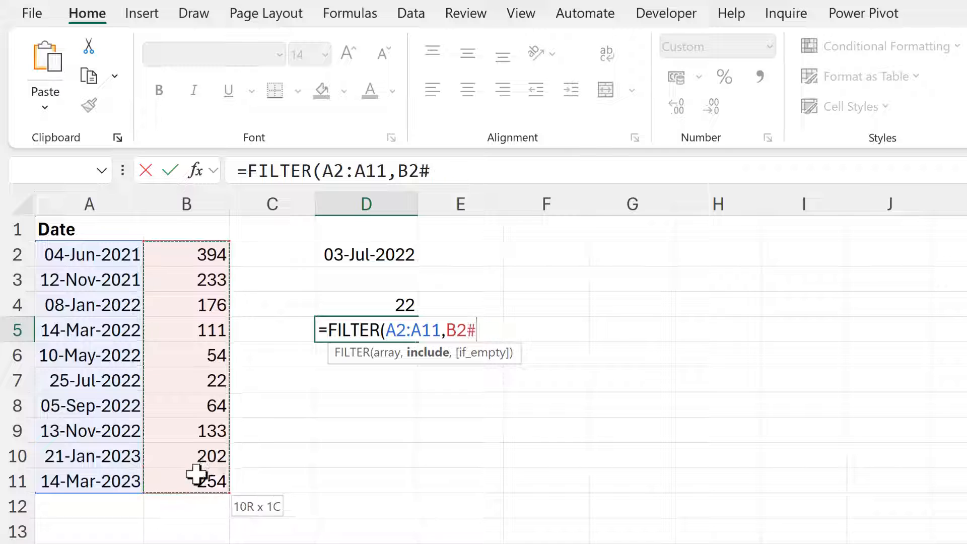
pyautogui.write('=')
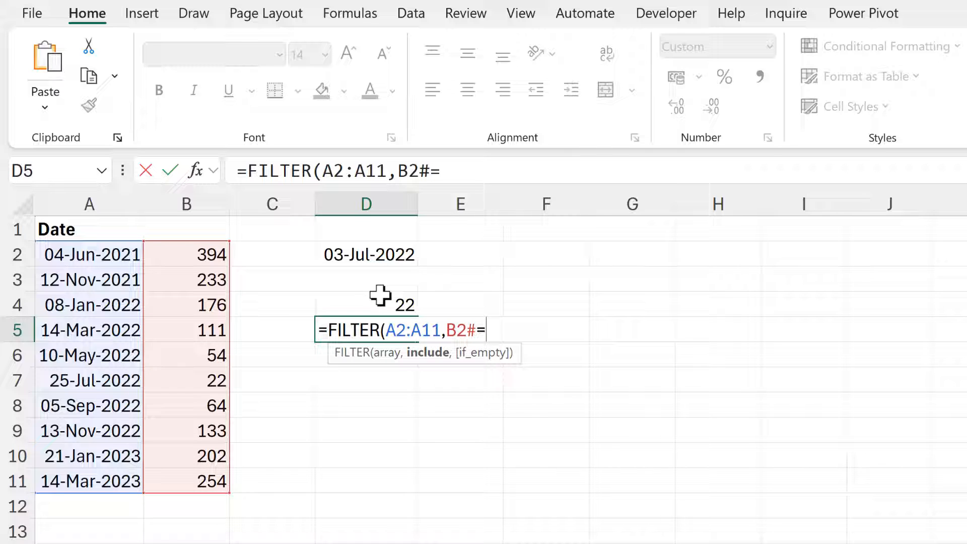
pyautogui.press('Enter')
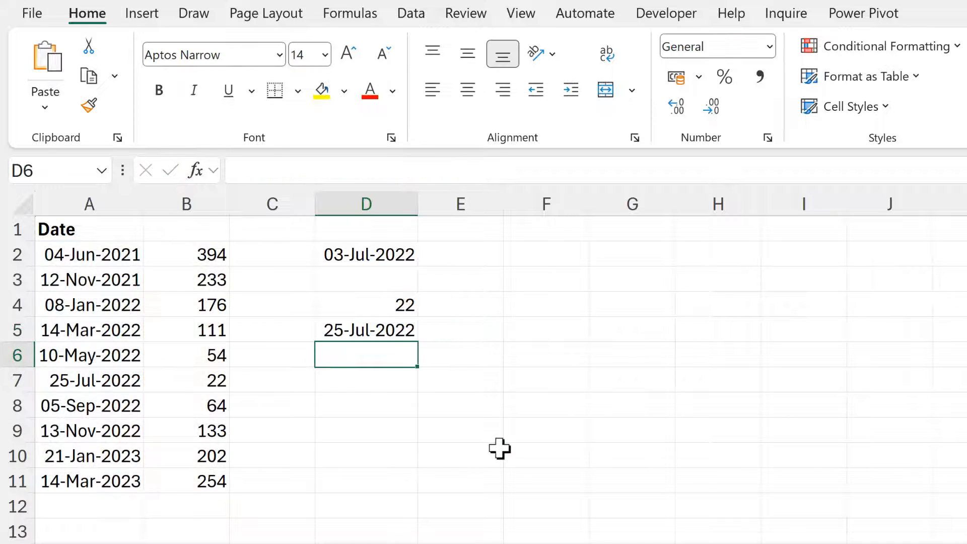
pyautogui.click(366, 329)
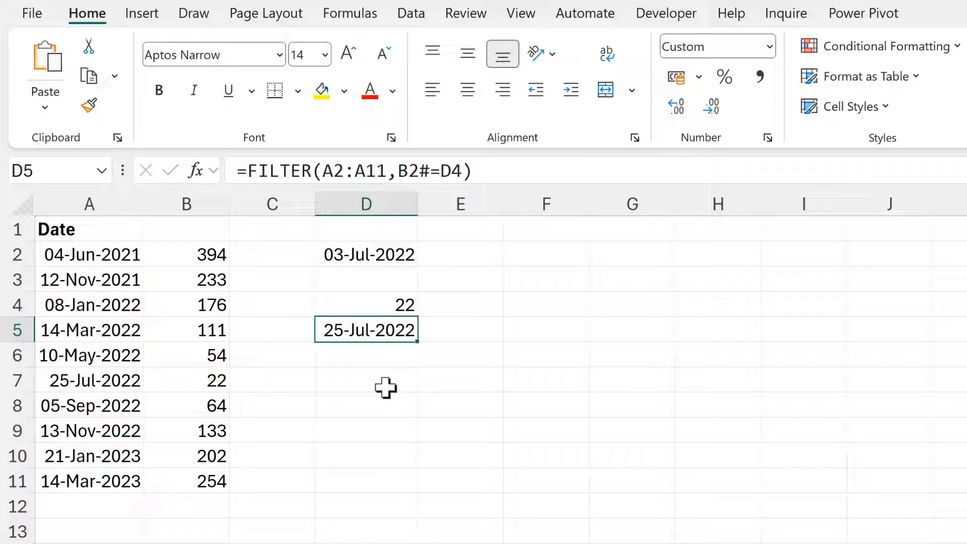
pyautogui.moveTo(390, 376)
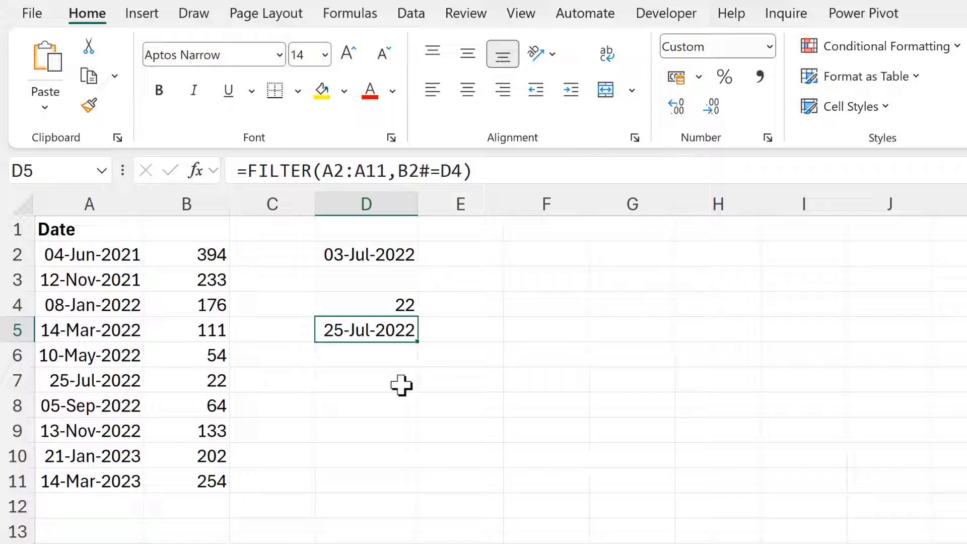
pyautogui.moveTo(393, 300)
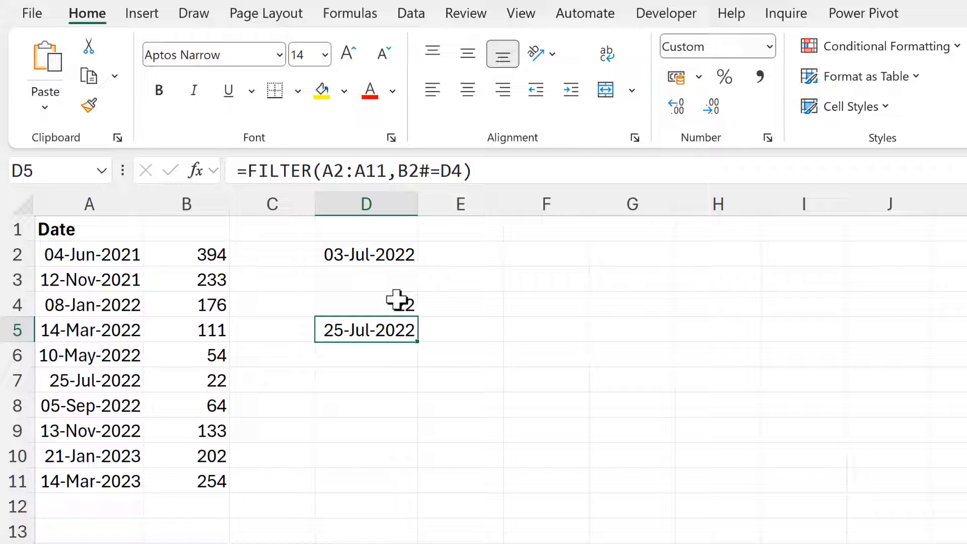
# Replace D4 in D5's FILTER with the MIN(B2#) calculation copied from D4
pyautogui.click(365, 304)
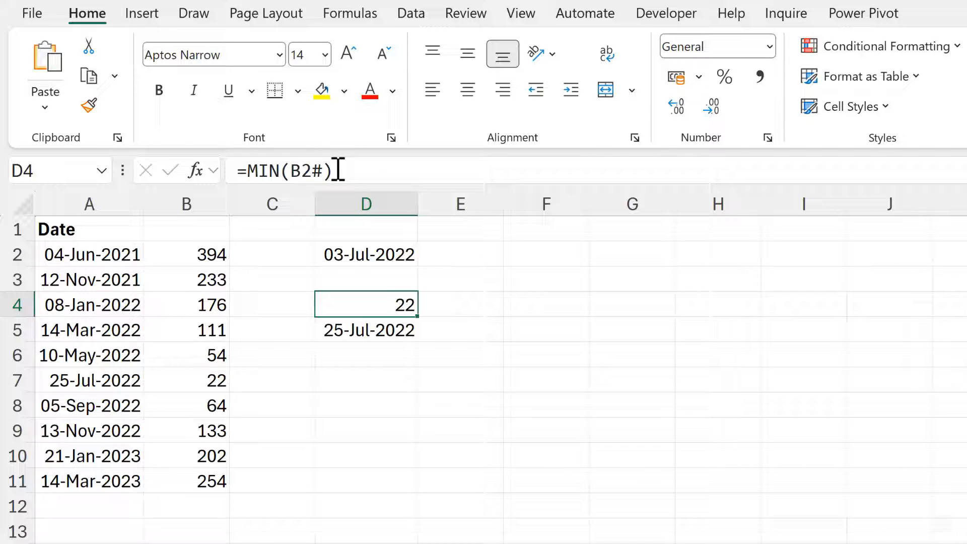
pyautogui.doubleClick(365, 304)
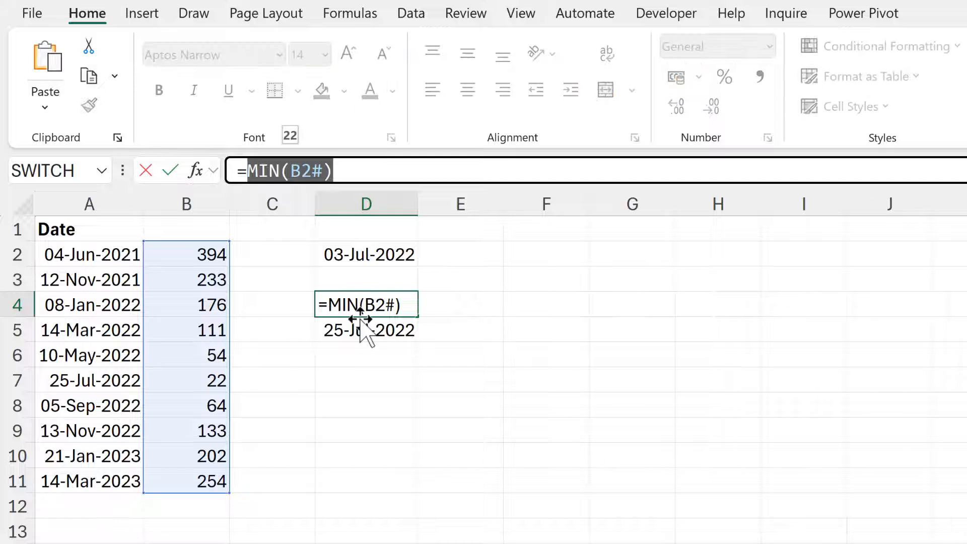
pyautogui.press('Escape')
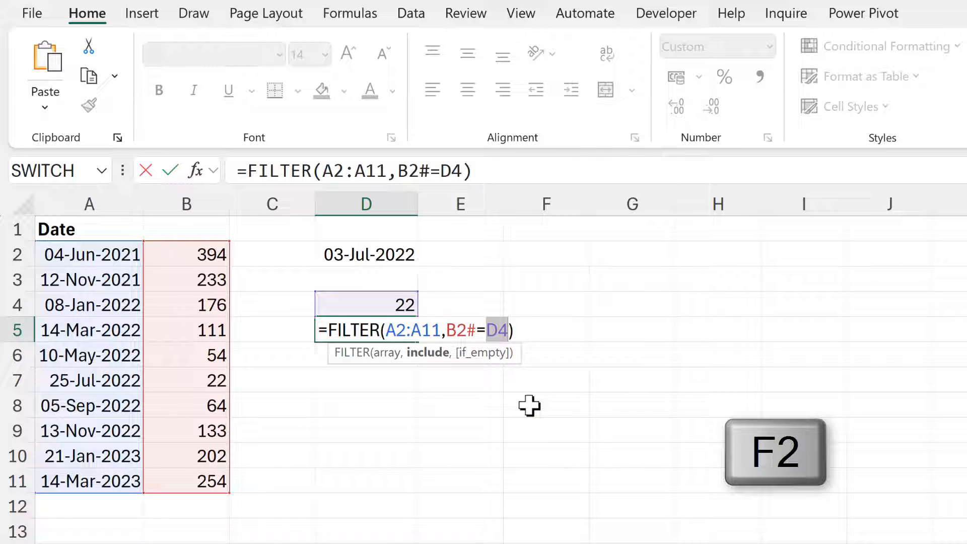
pyautogui.press('Ctrl+V')
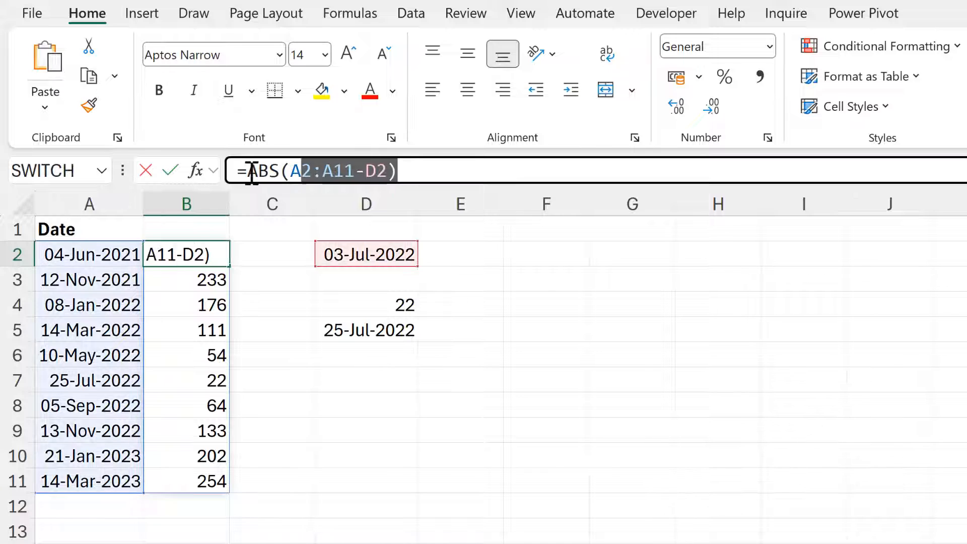
# Replace both B2# references in D5 with ABS(A2:A11-D2), still returning 25-Jul-2022
pyautogui.press('Ctrl+c')
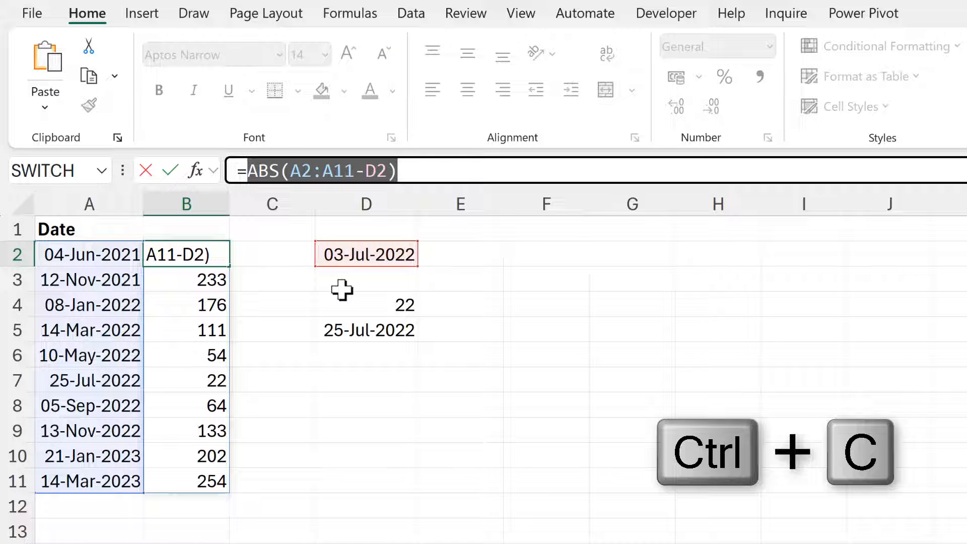
pyautogui.press('Escape')
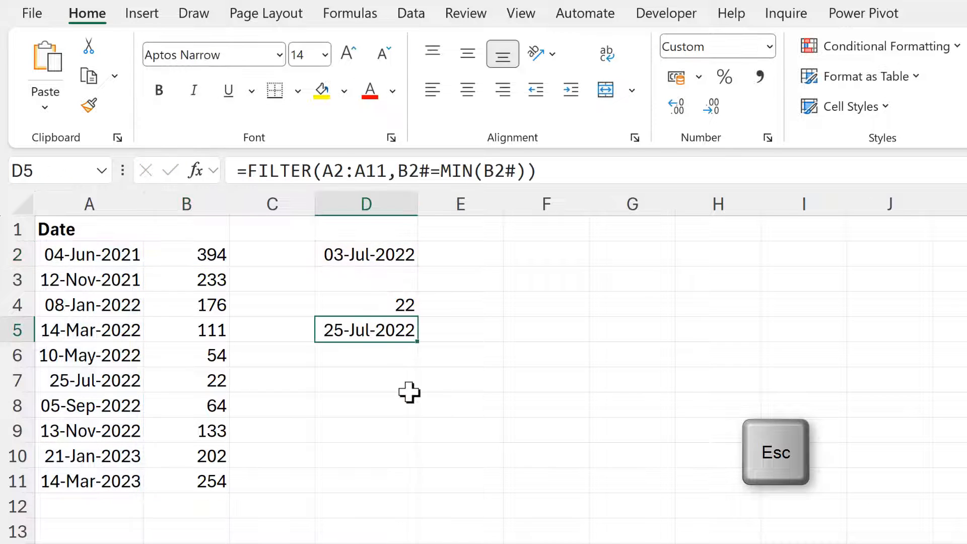
pyautogui.press('F2')
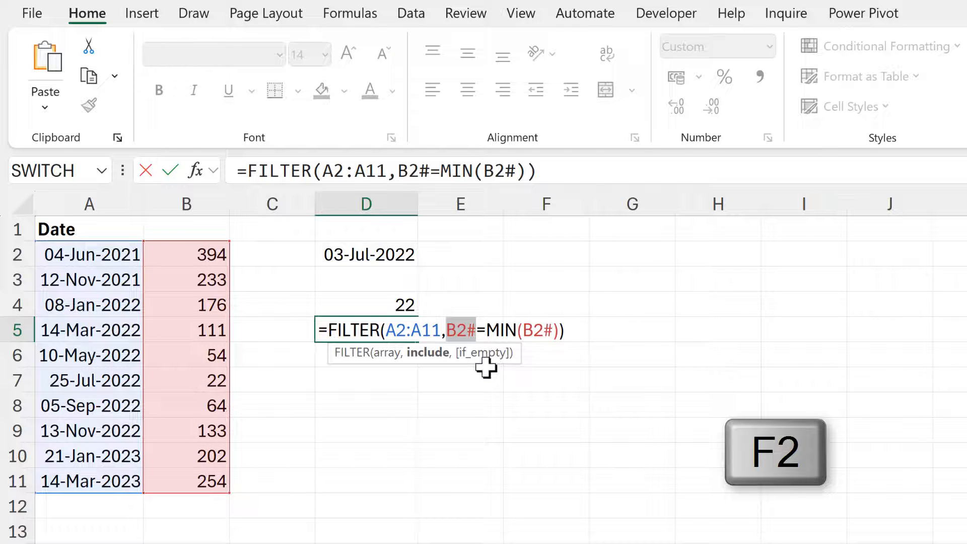
pyautogui.press('Ctrl+v')
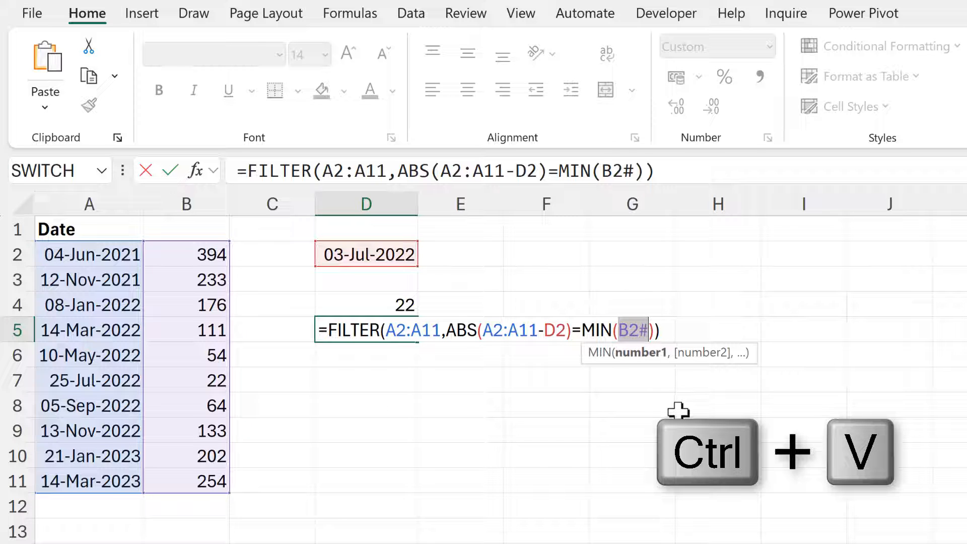
pyautogui.press('Ctrl+v')
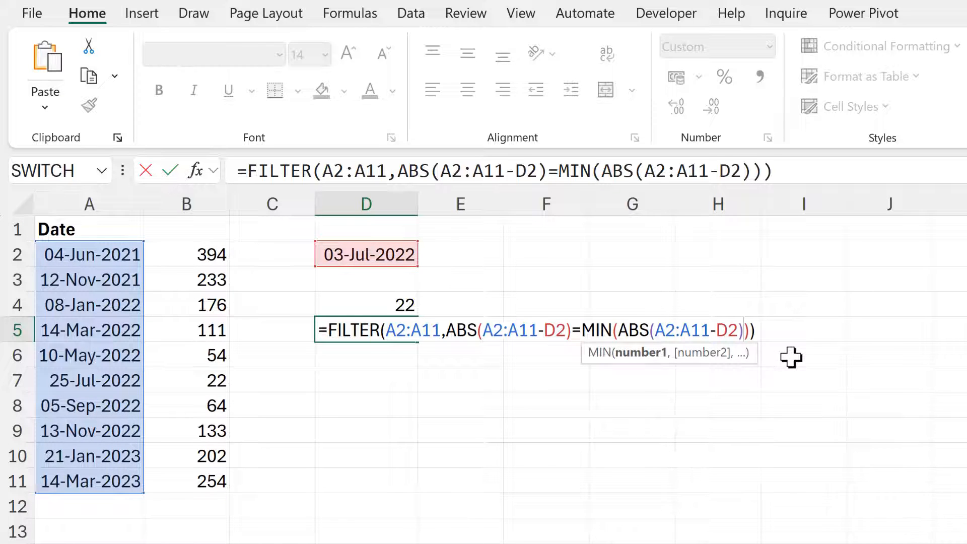
pyautogui.press('Enter')
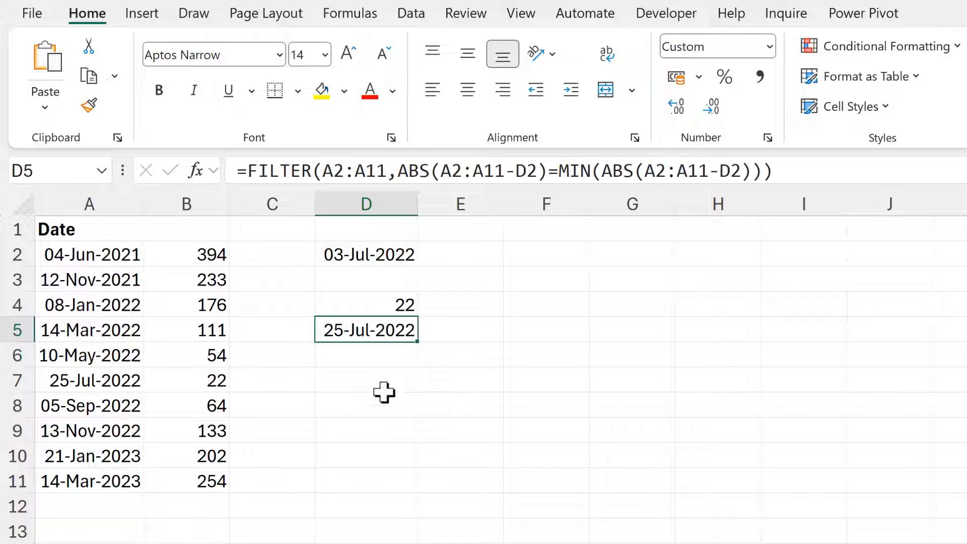
pyautogui.moveTo(444, 411)
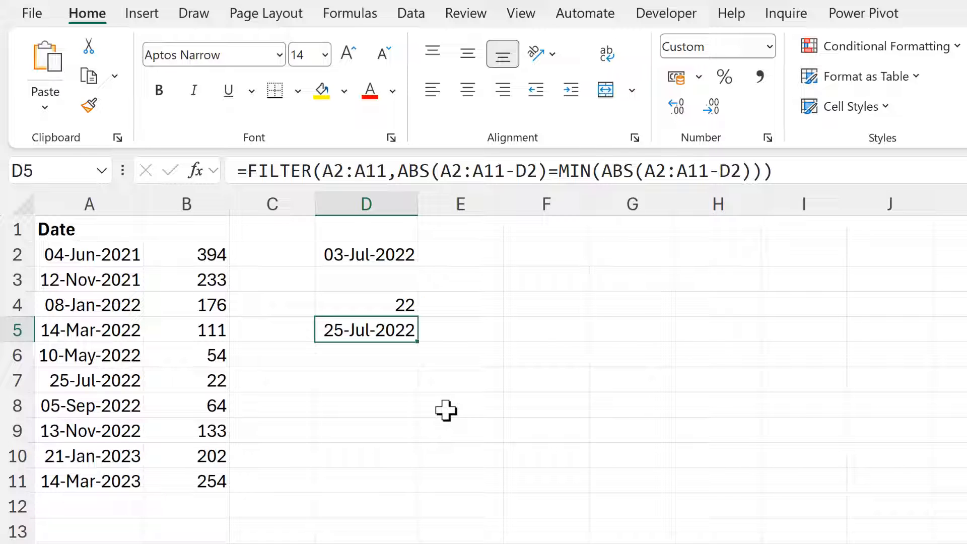
# Reopen D5's self-contained FILTER formula for editing at the equals sign
pyautogui.press('F2')
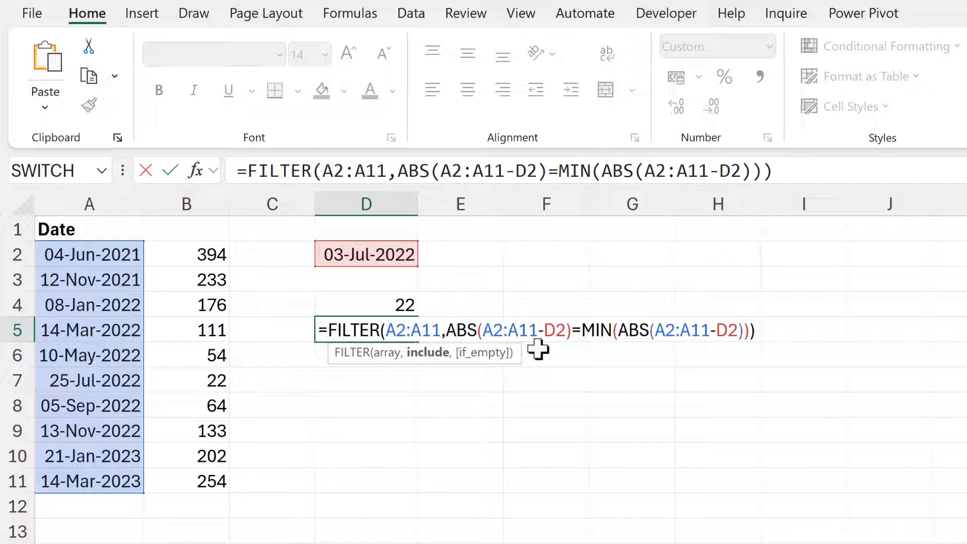
pyautogui.moveTo(426, 401)
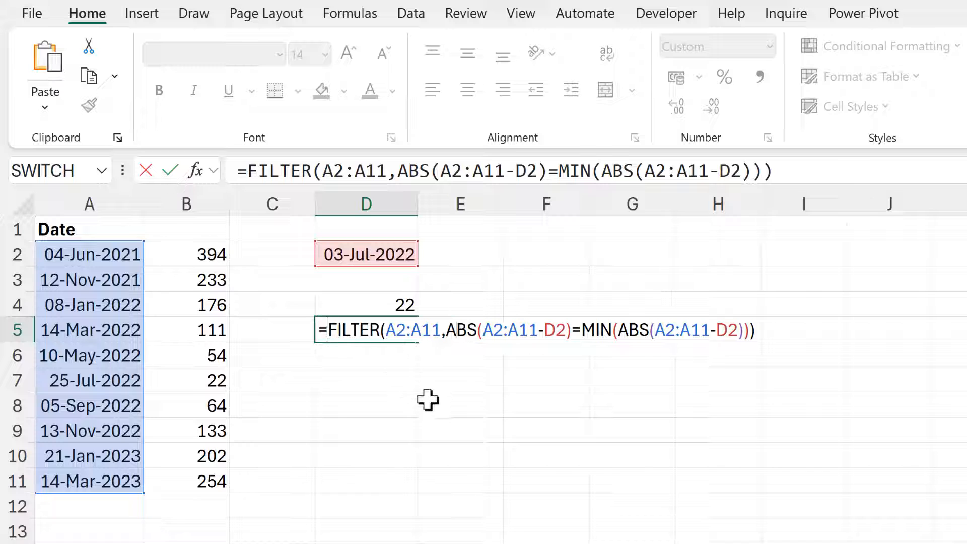
# Start D5 with LET(test,ABS(A2:A11-D2), ahead of the FILTER part
pyautogui.write('LET')
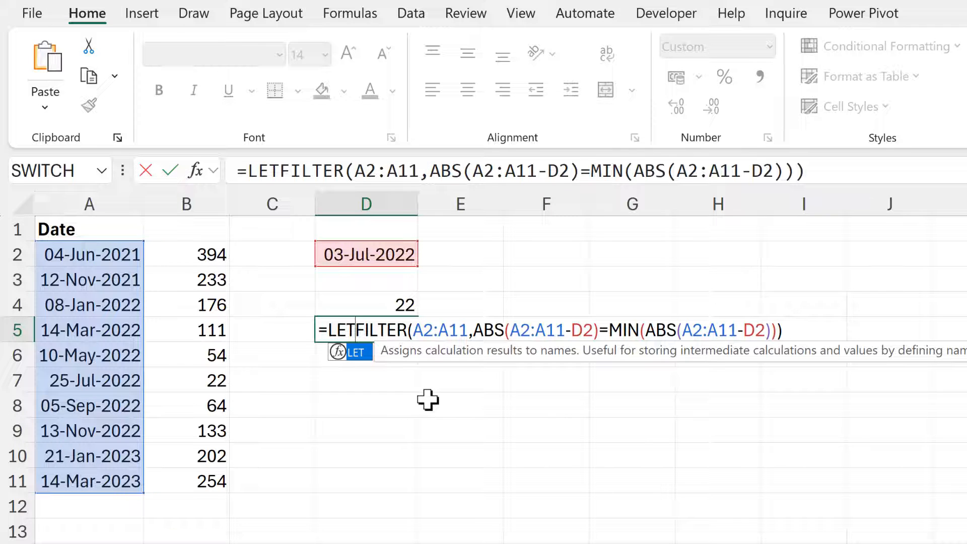
pyautogui.write('(')
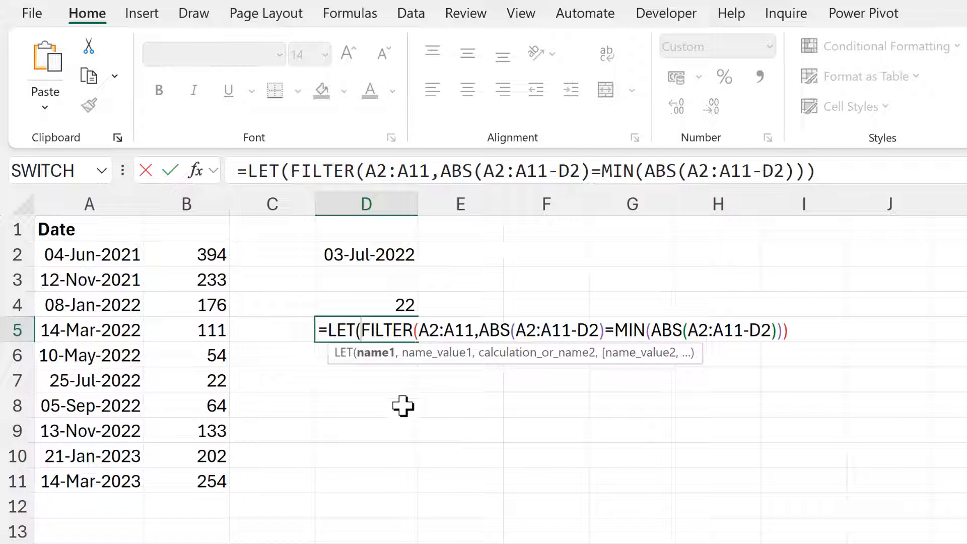
pyautogui.write('test')
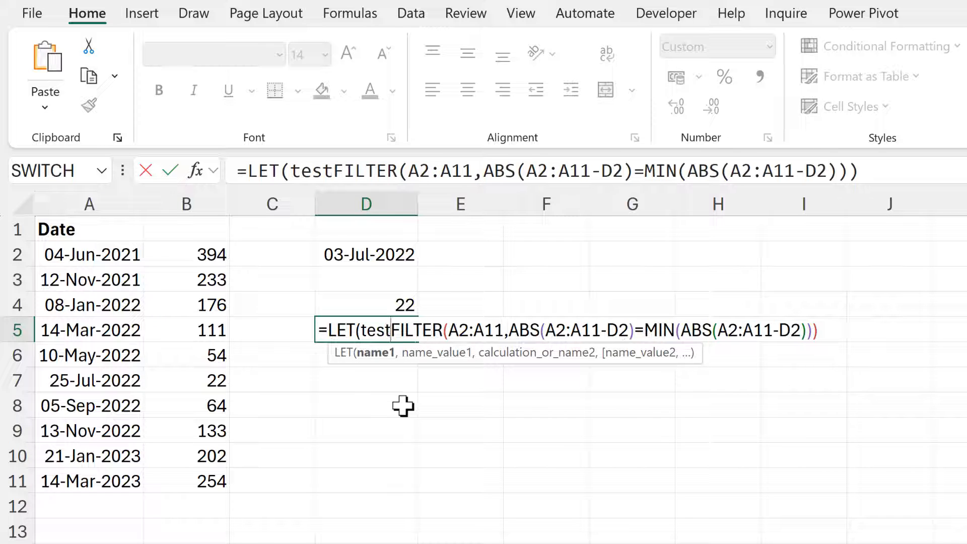
pyautogui.write(',')
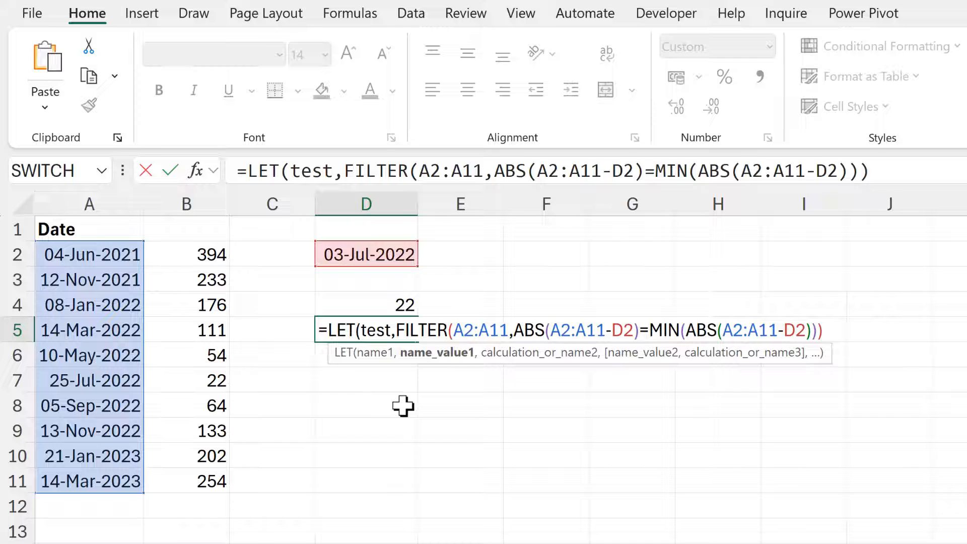
pyautogui.press('ctrl+v')
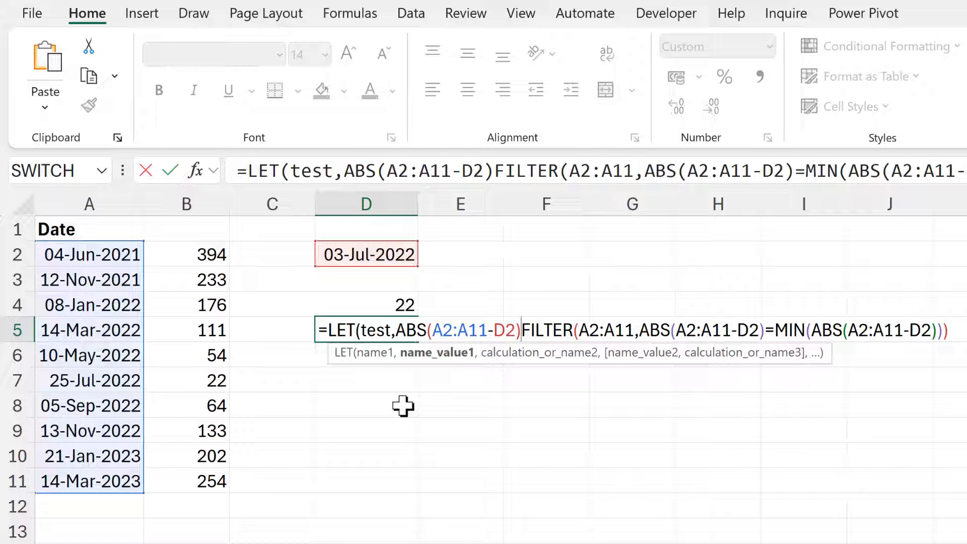
pyautogui.write(',')
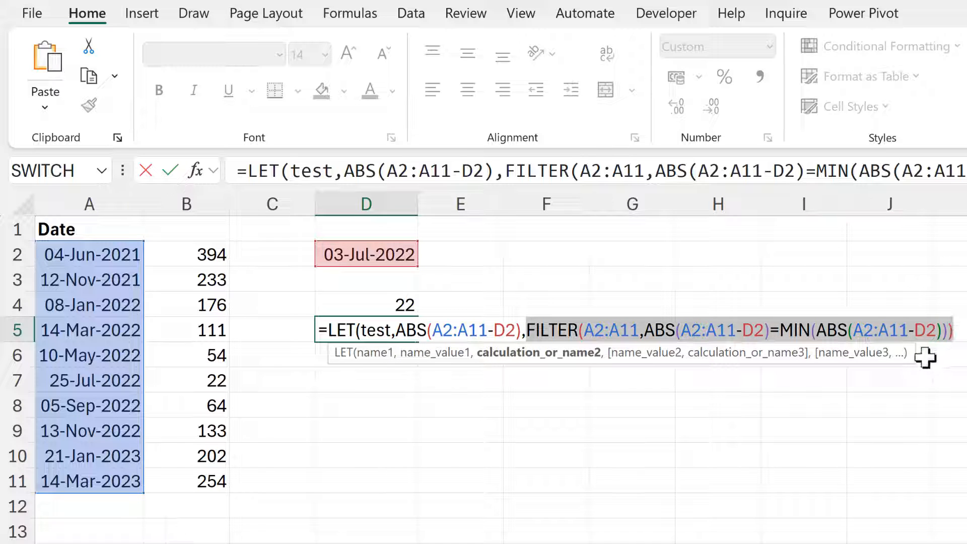
# Finish D5 as =LET(test,ABS(A2:A11-D2),FILTER(A2:A11,test=MIN(test))), returning 25-Jul-2022
pyautogui.click(646, 329)
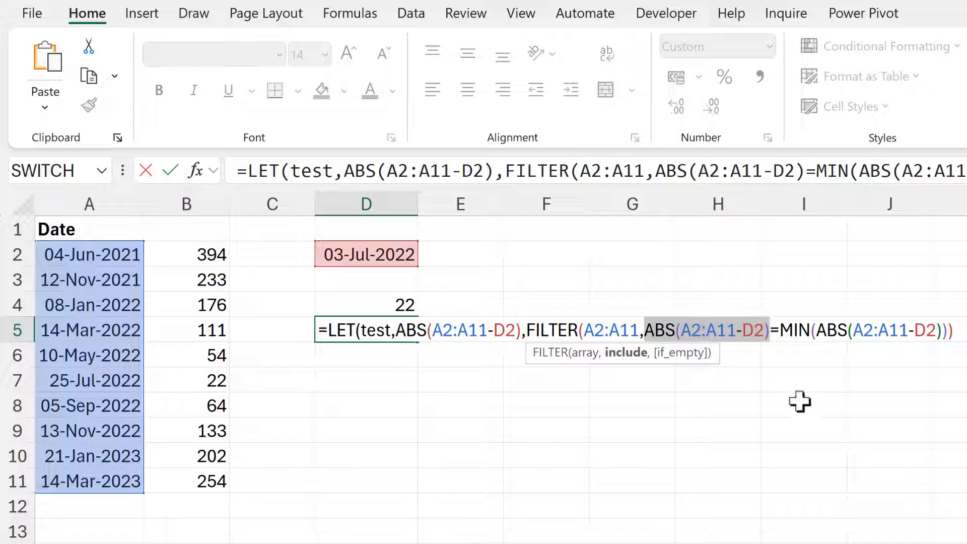
pyautogui.write('test')
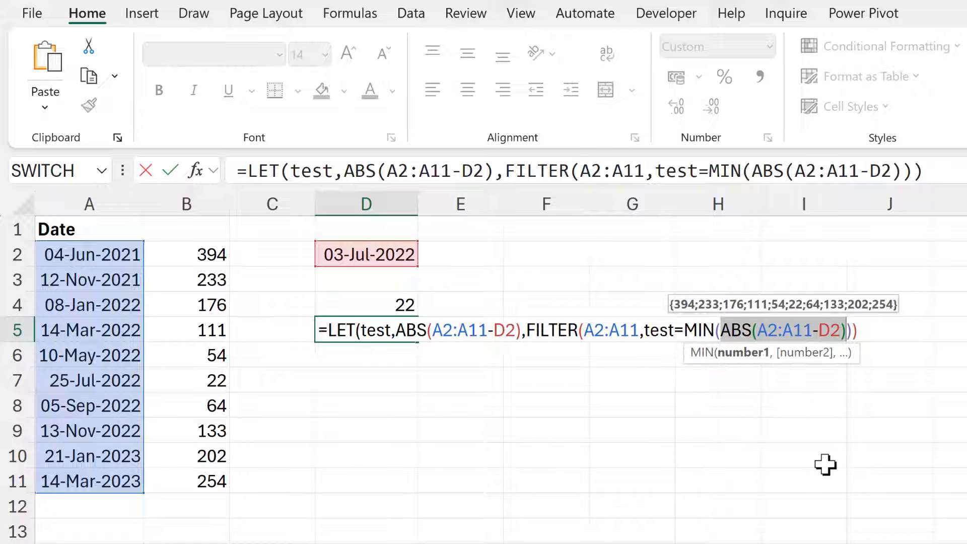
pyautogui.write('test')
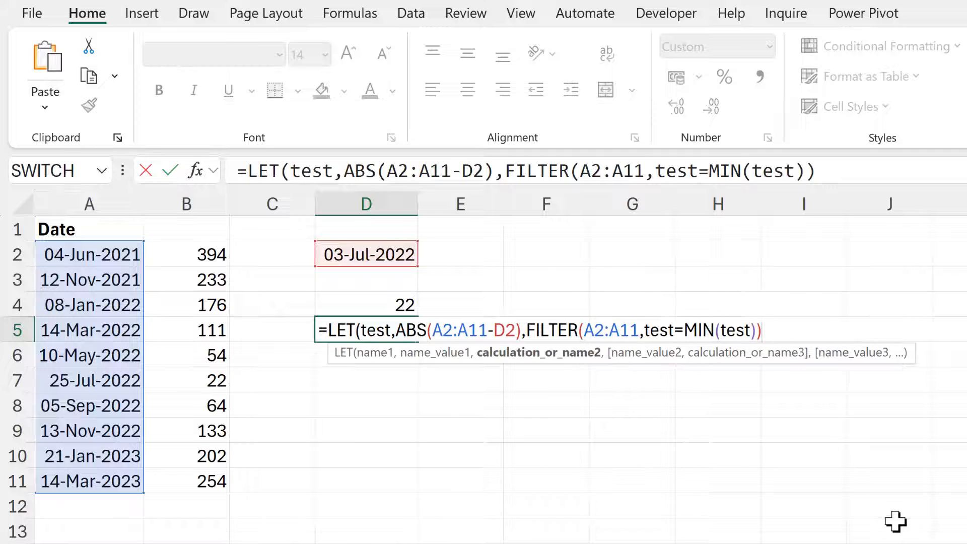
pyautogui.write(')')
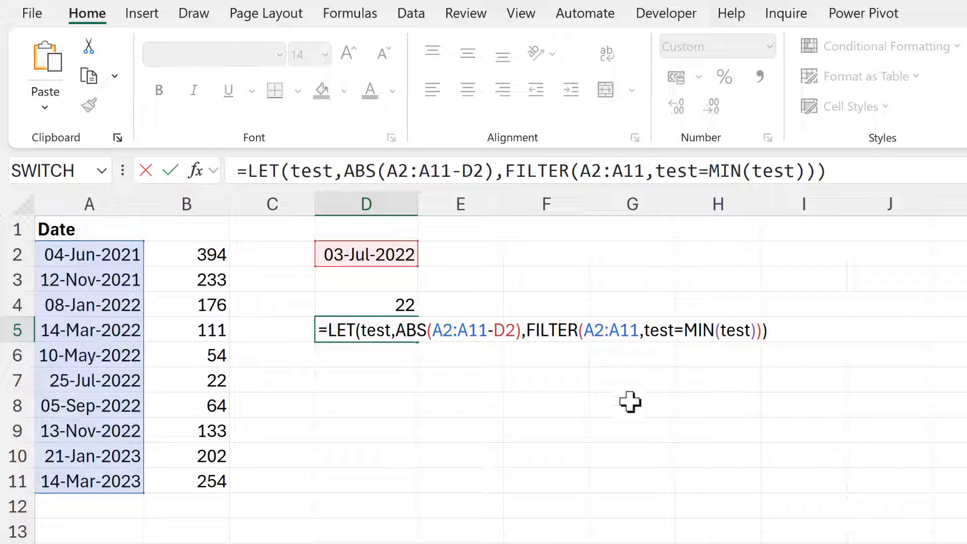
pyautogui.press('Enter')
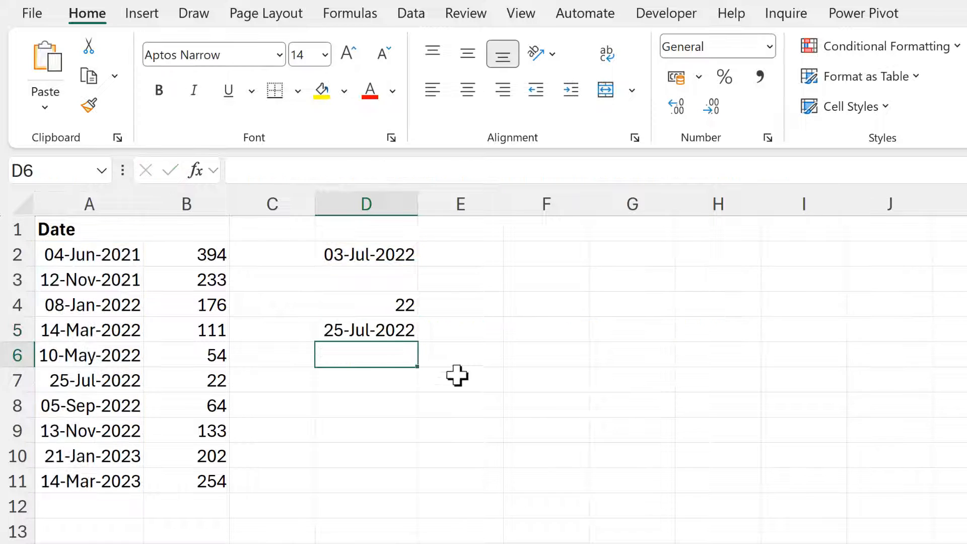
# Reopen the finished LET formula in D5 for editing
pyautogui.click(367, 329)
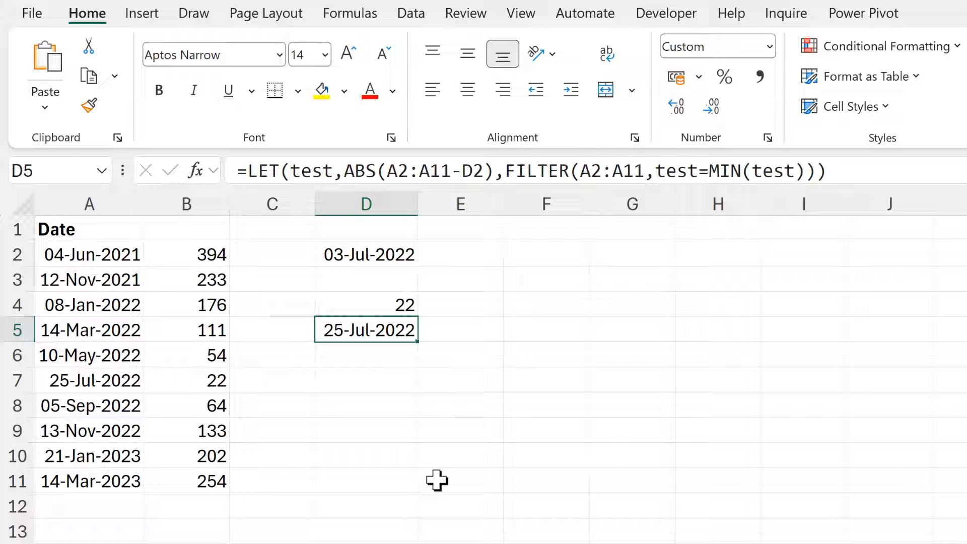
pyautogui.press('F2')
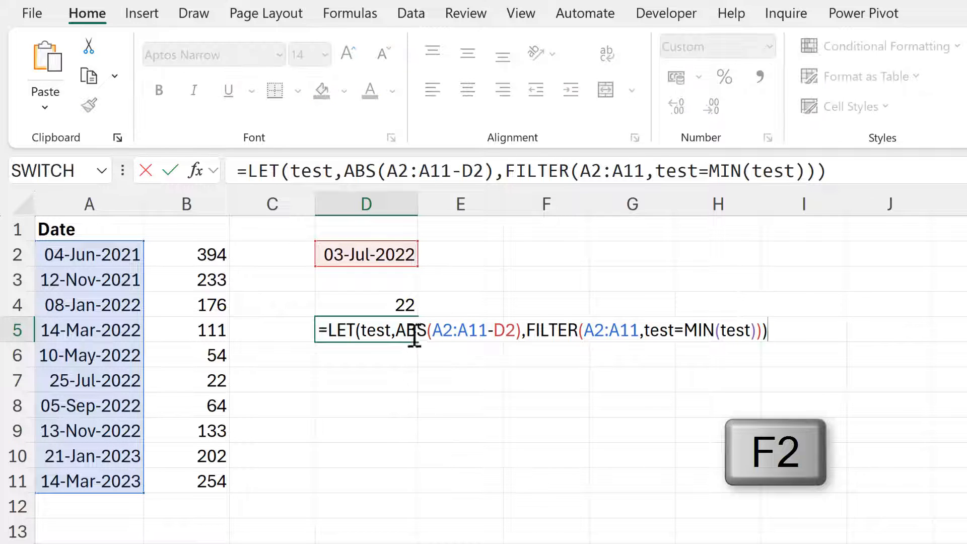